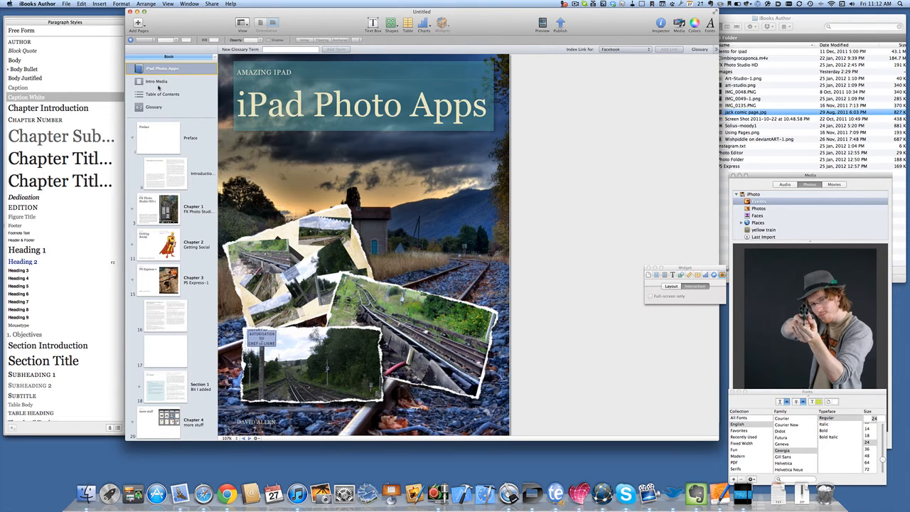
Show the table of contents and page through the chapters to Chapter 4, 'more stuff'
click(156, 122)
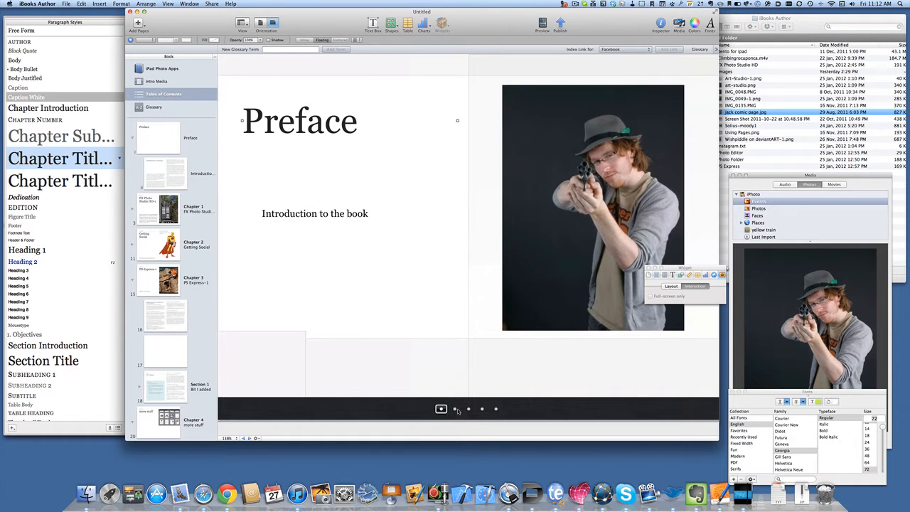
click(468, 409)
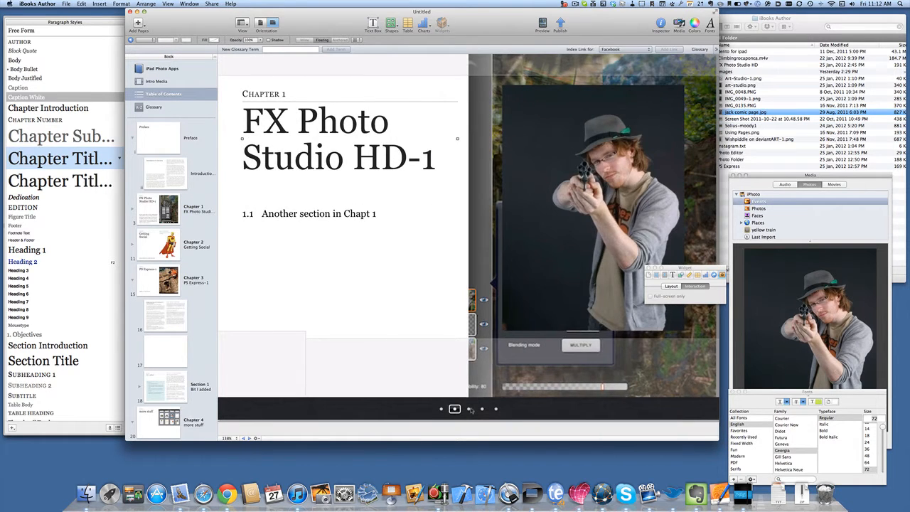
click(482, 408)
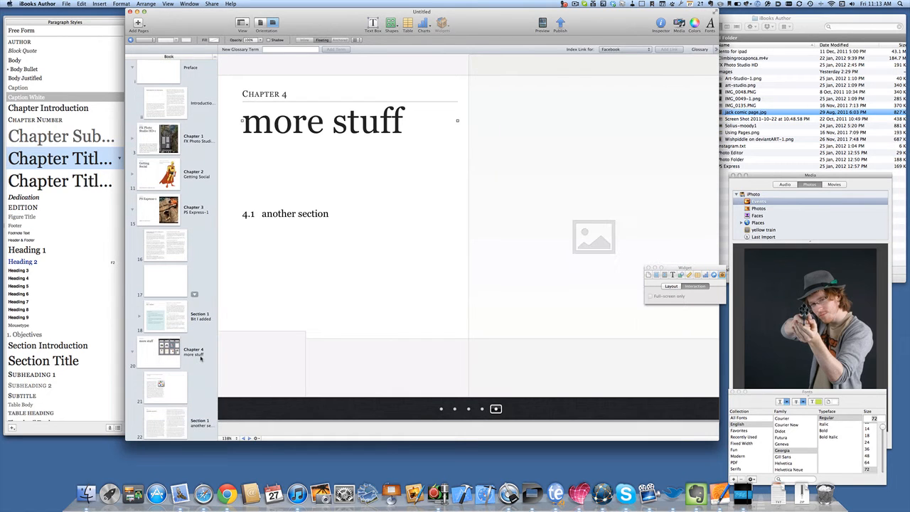
On page 17, insert a speech bubble shape and position it beside the hero for 'Hello'
click(169, 276)
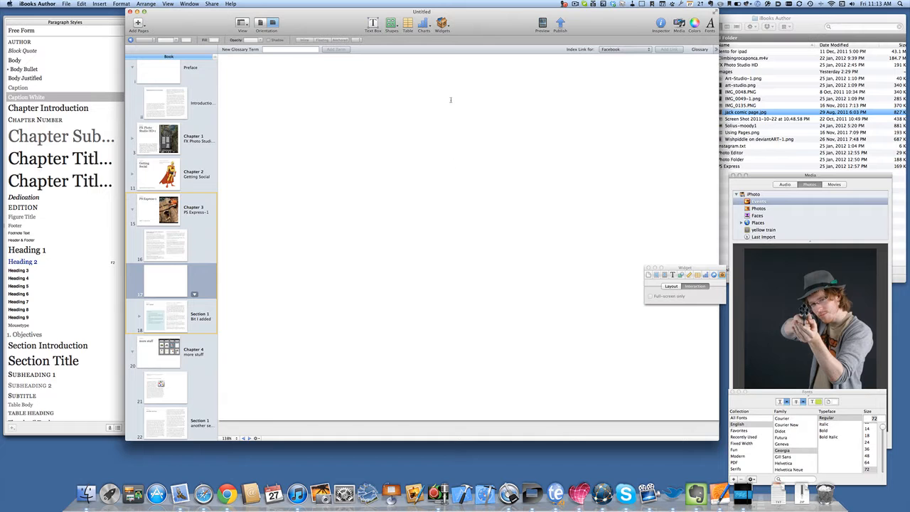
click(391, 23)
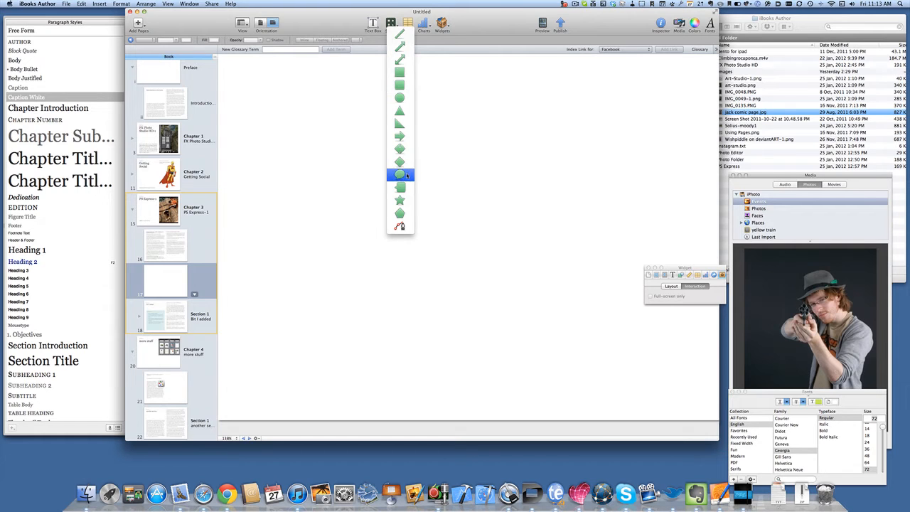
click(399, 175)
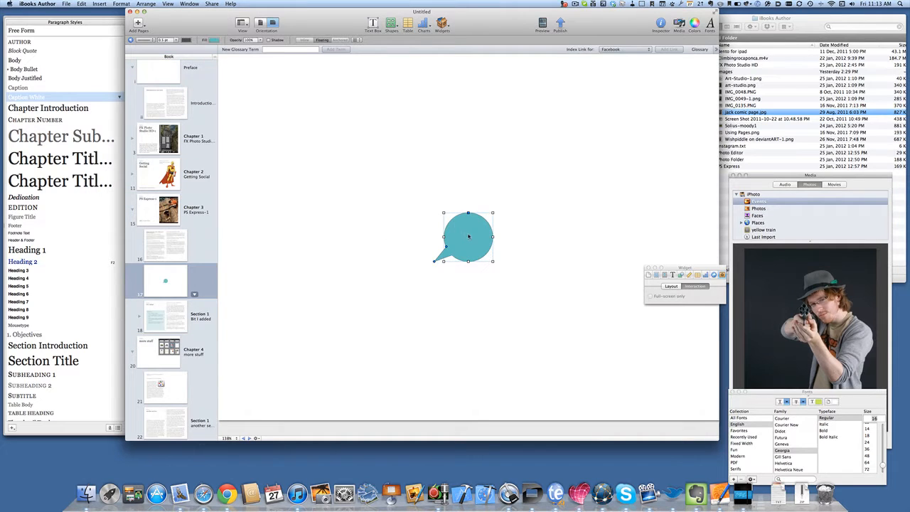
drag(467, 238, 407, 100)
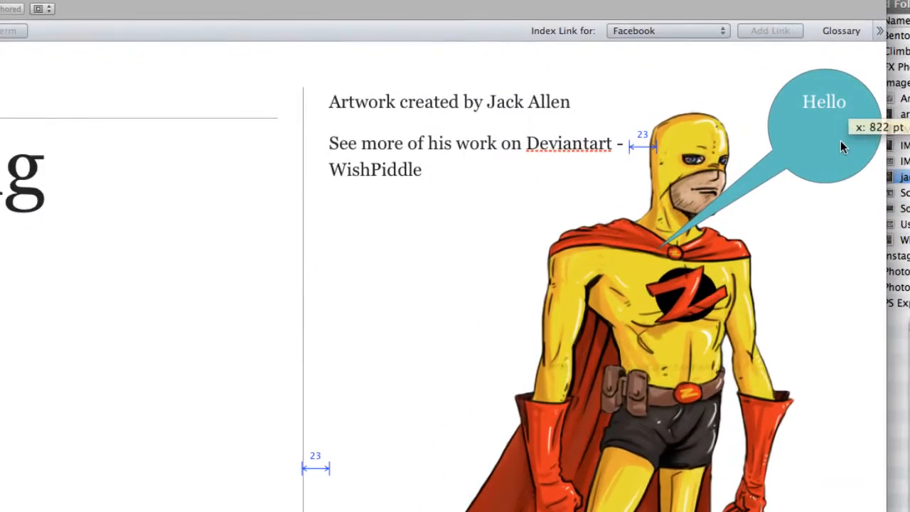
click(823, 111)
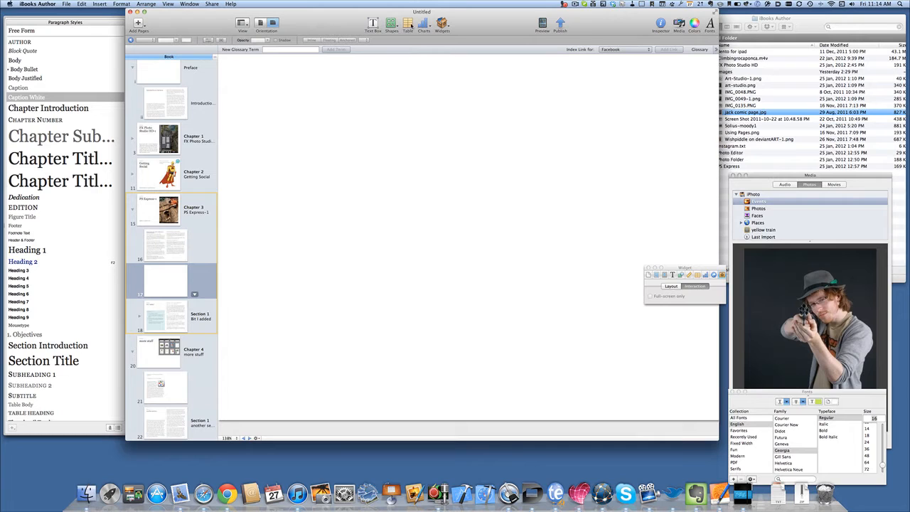
click(407, 23)
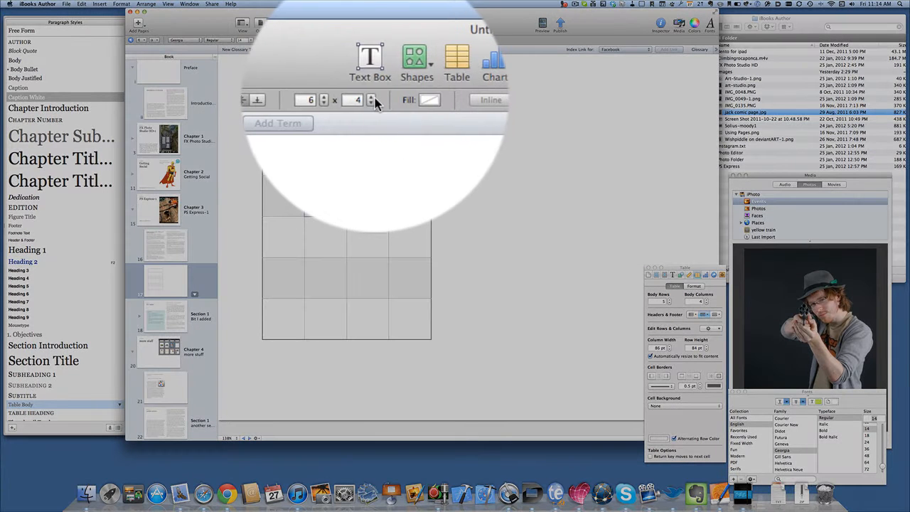
click(372, 96)
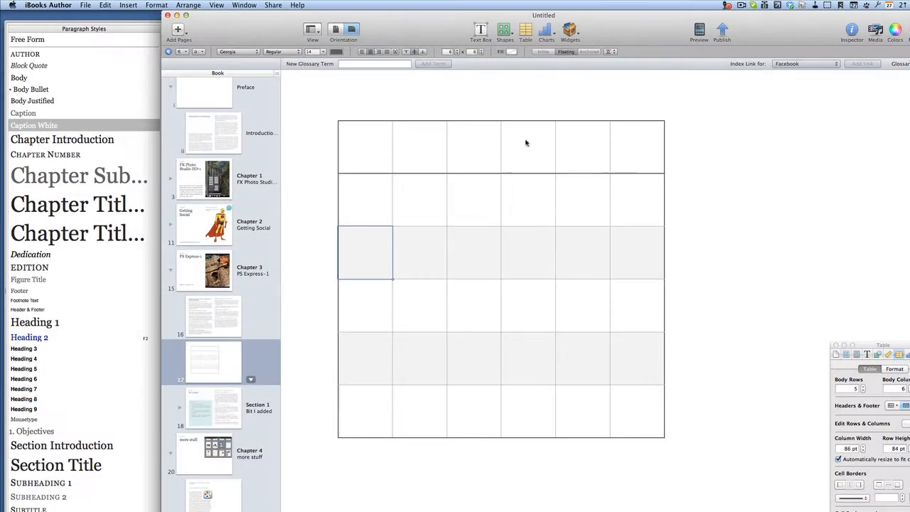
click(475, 199)
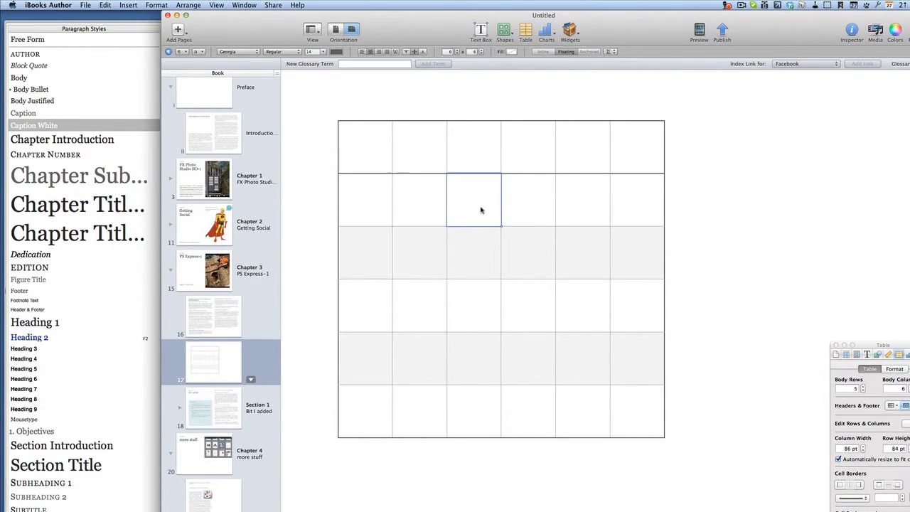
click(680, 146)
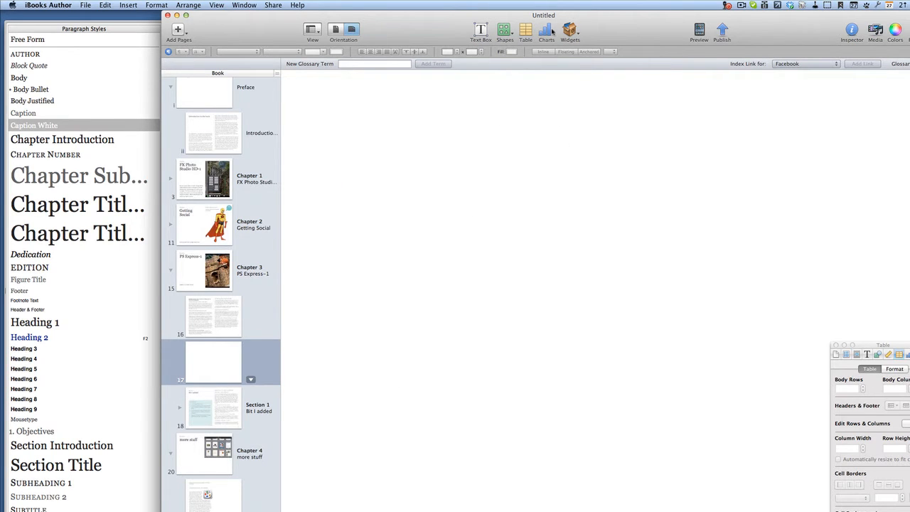
Open the chart types list to choose the 3D line chart
click(547, 32)
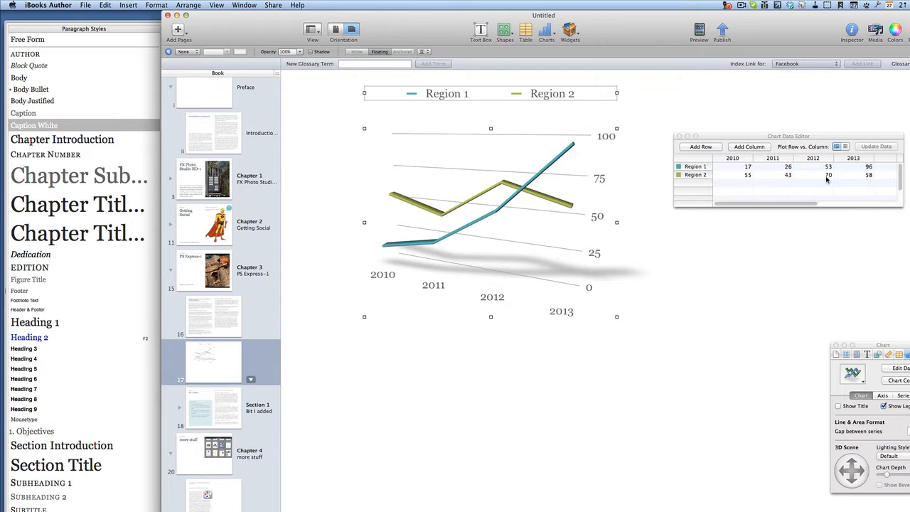
mouse_move(336, 373)
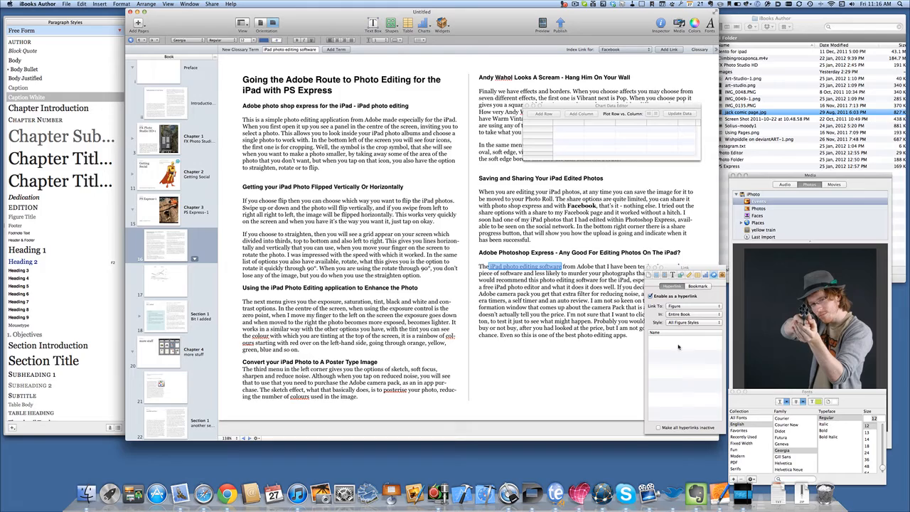
Change the hyperlink's Link To target type in the Link inspector
click(693, 313)
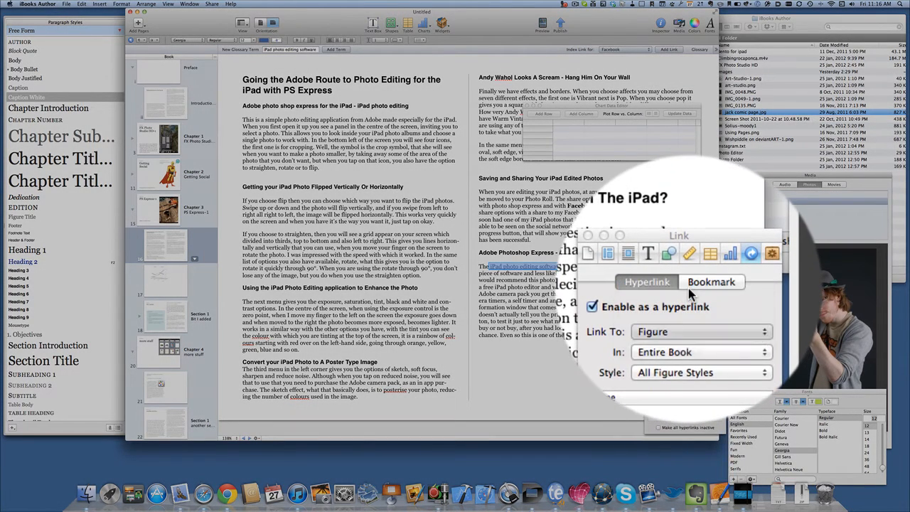
click(701, 332)
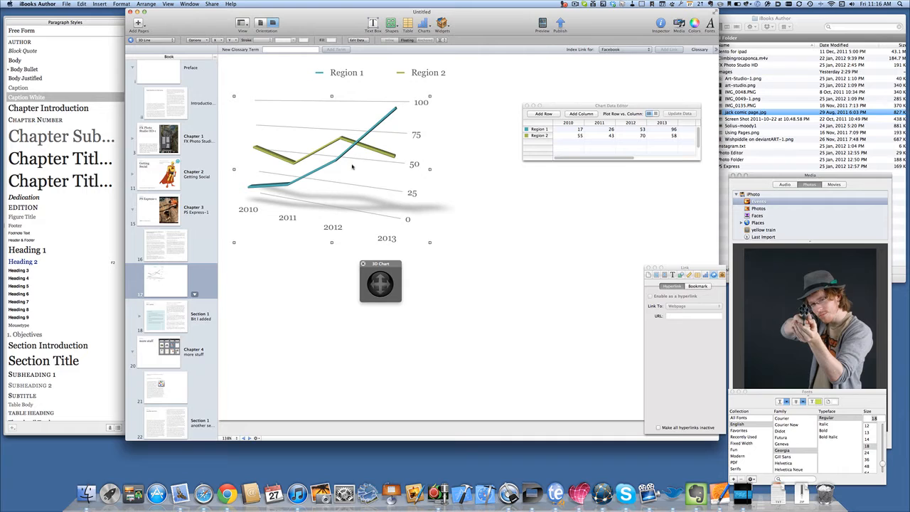
mouse_move(363, 165)
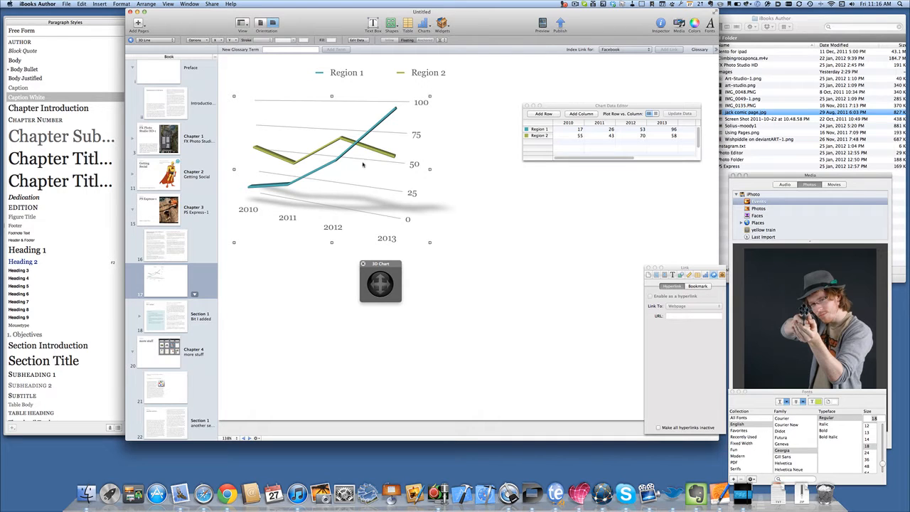
Add a new 'Untitled 1' data series row to the chart's data
click(544, 113)
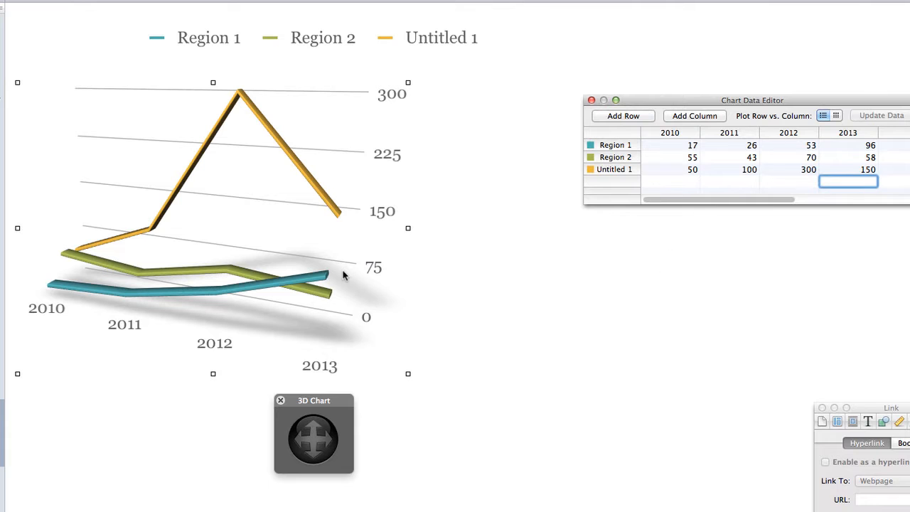
mouse_move(327, 444)
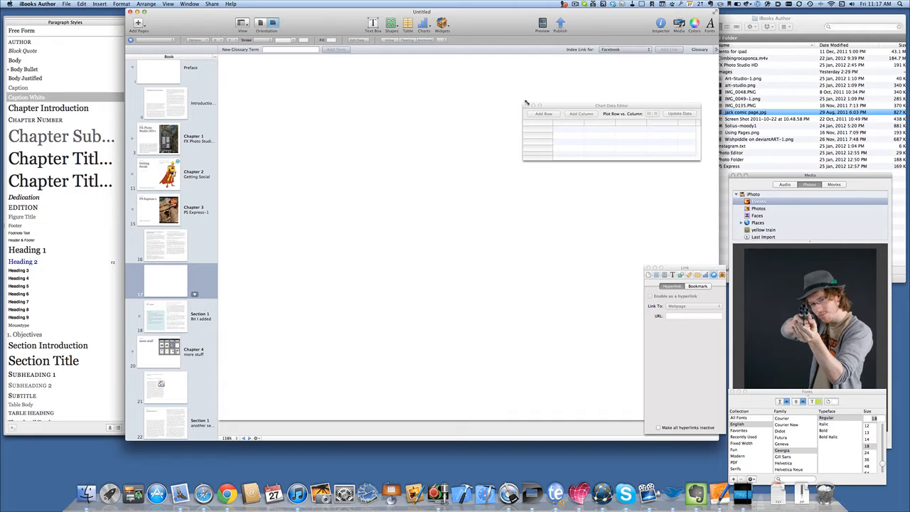
Insert a Gallery widget on page 17 and drag its corner to fill the page
click(443, 23)
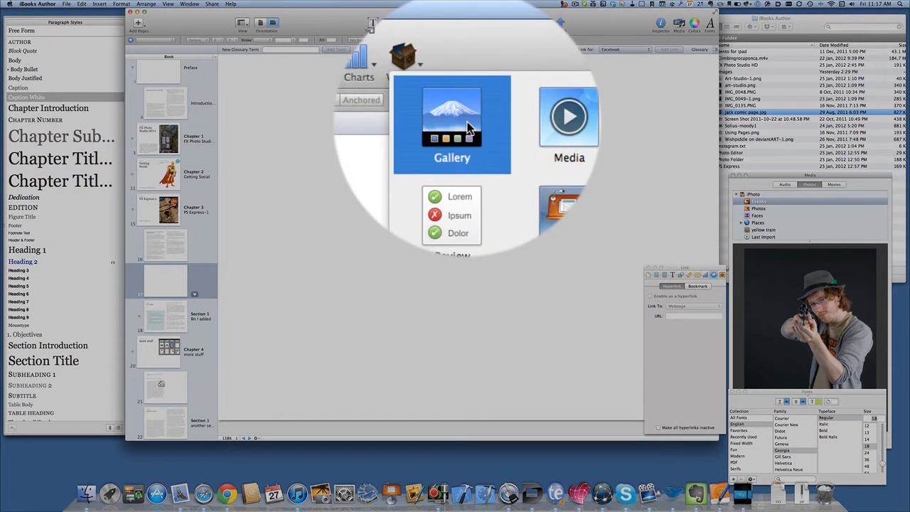
click(452, 117)
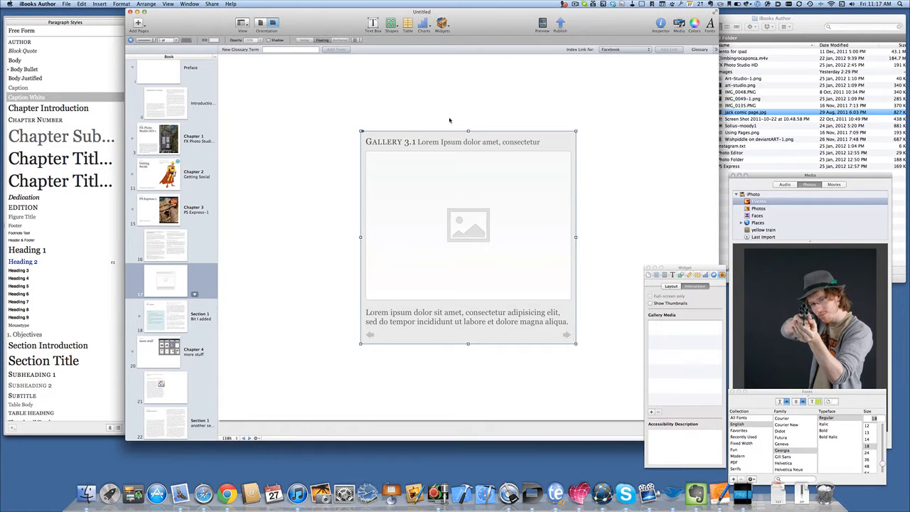
drag(468, 237, 340, 178)
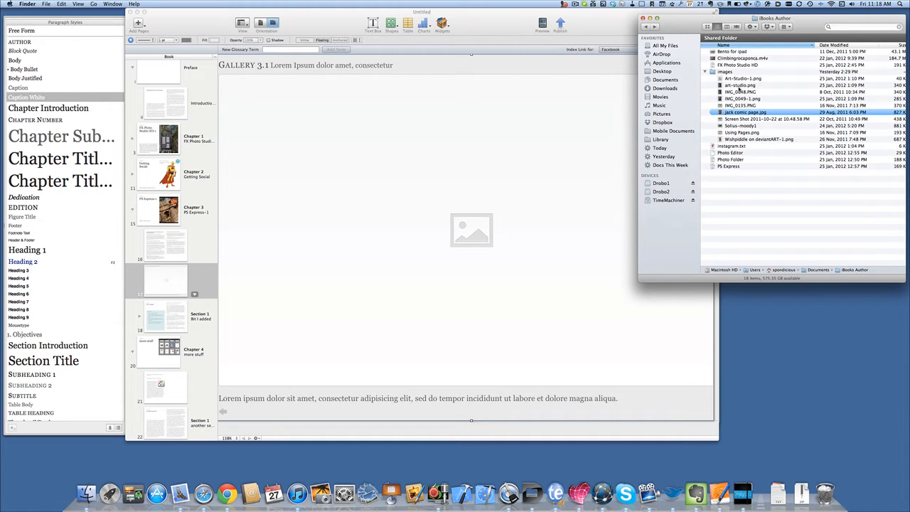
Select art-studio.png, the screenshot and other images in the Finder images folder
click(742, 85)
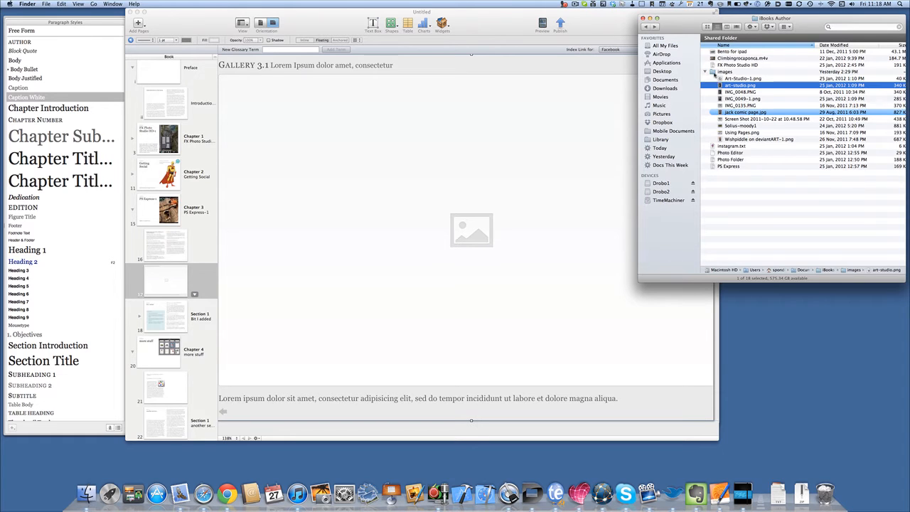
click(709, 26)
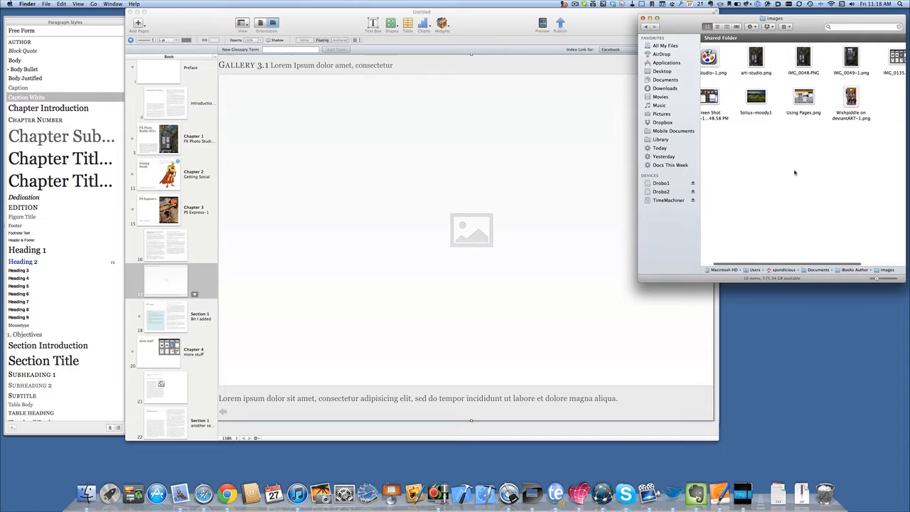
click(715, 98)
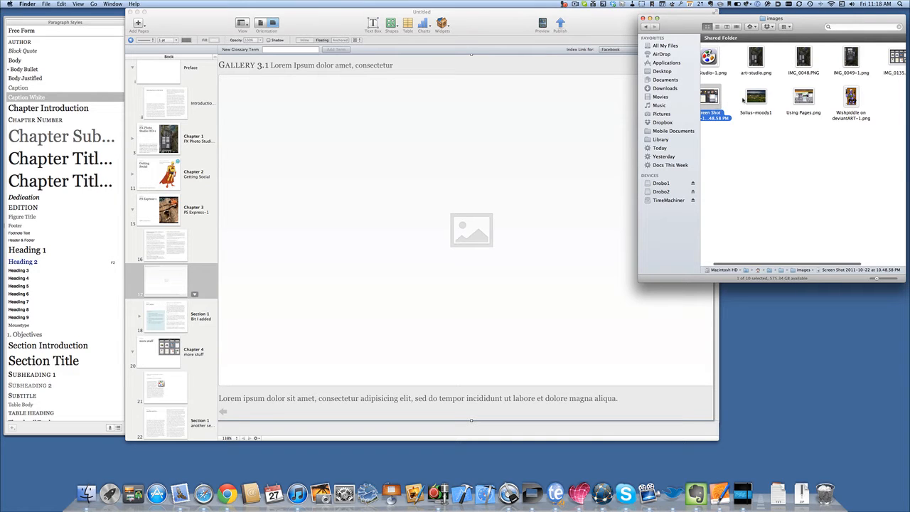
click(756, 96)
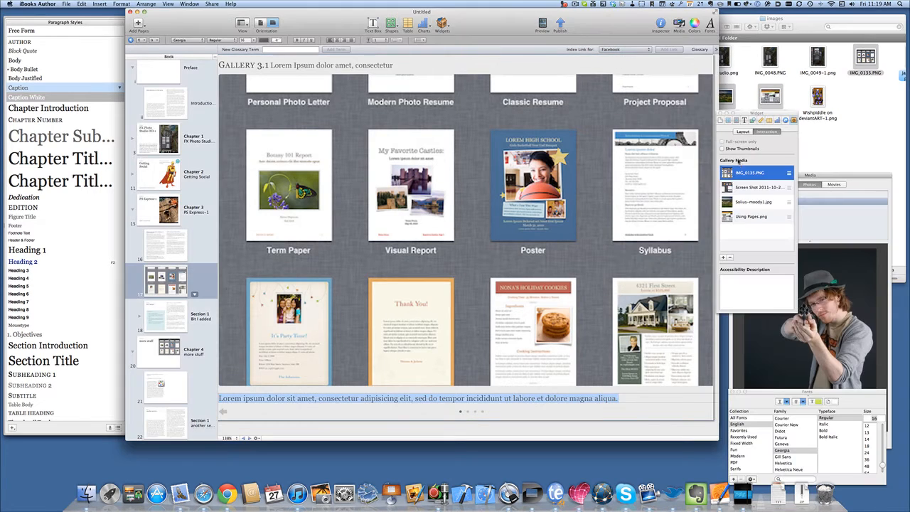
In the gallery's Layout settings, toggle the Title off and back on
click(742, 132)
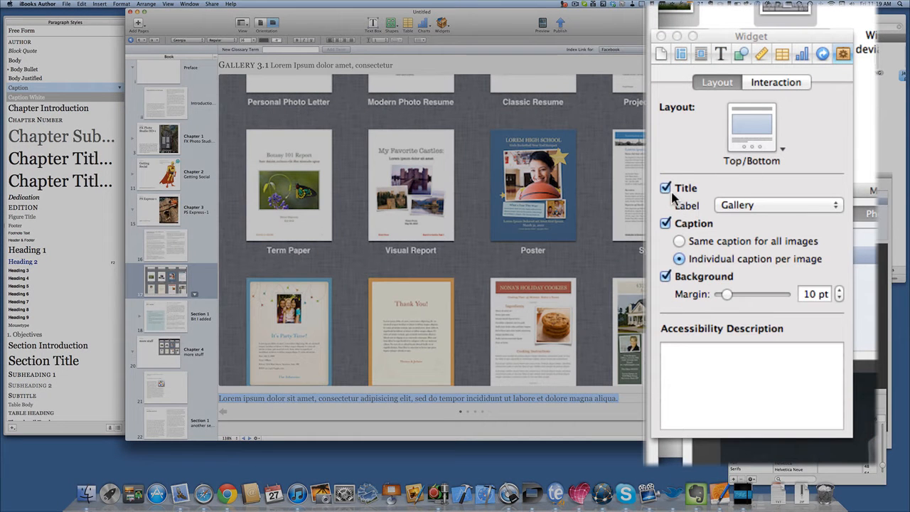
click(665, 188)
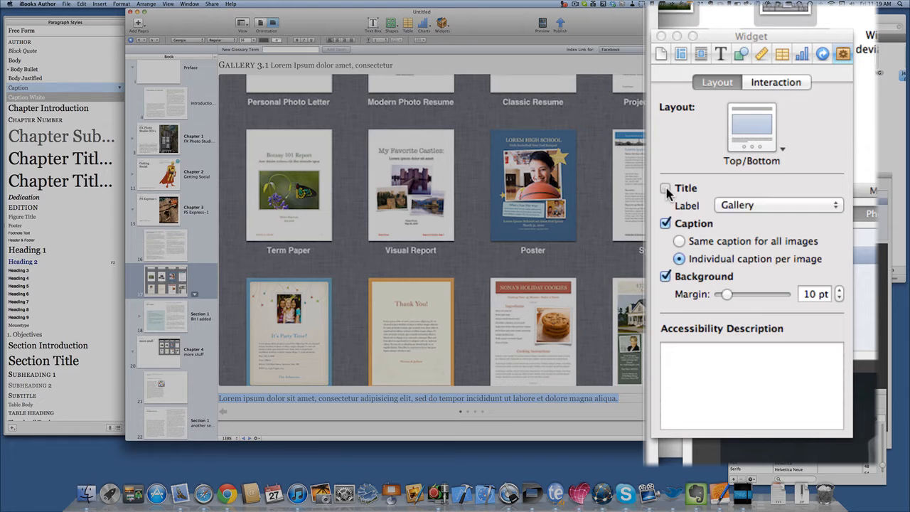
click(666, 188)
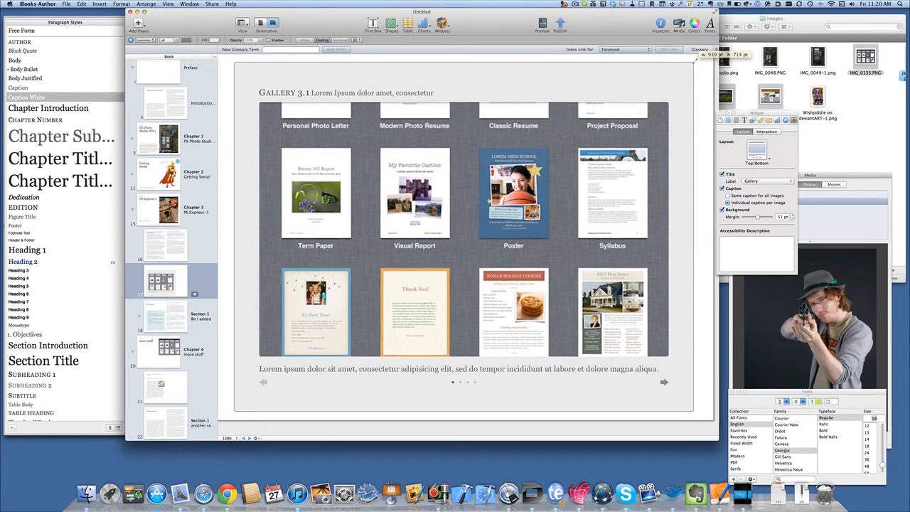
Write captions for the gallery images, including 'Pages on the iPad', stepping through images
click(464, 228)
text(Solius view)
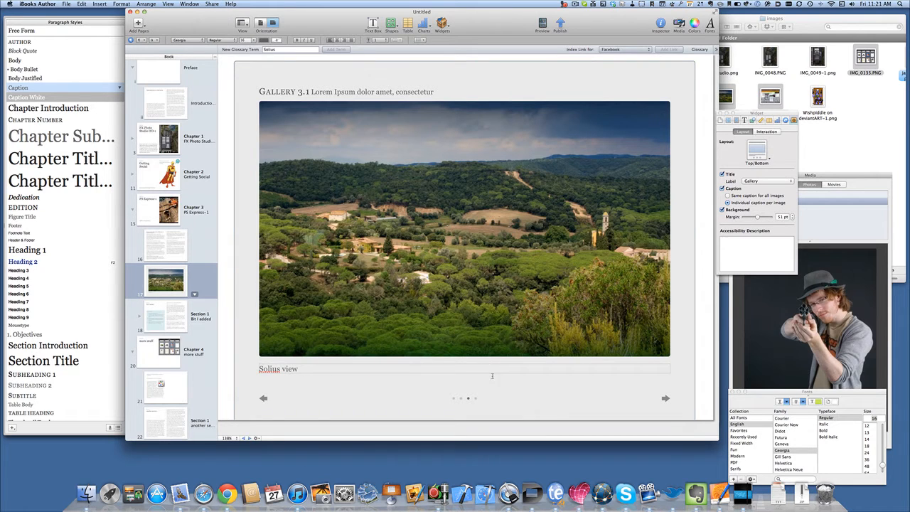
click(464, 229)
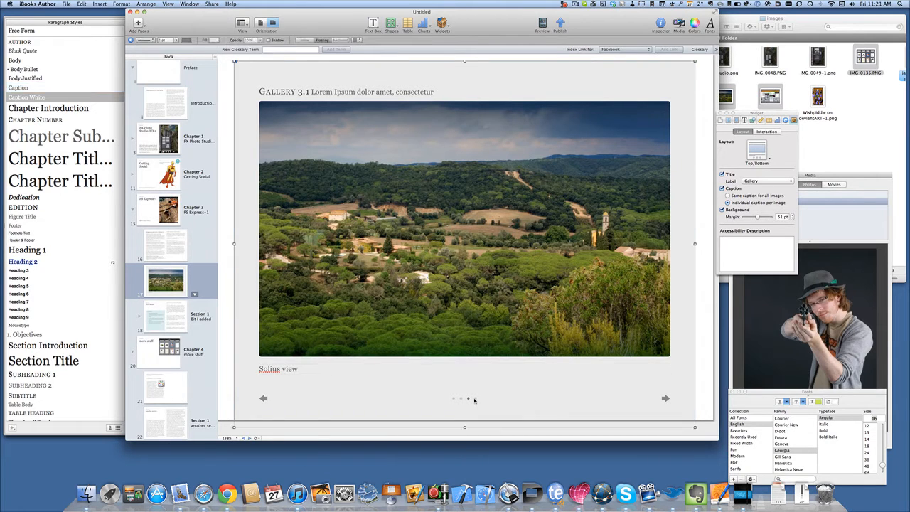
click(666, 399)
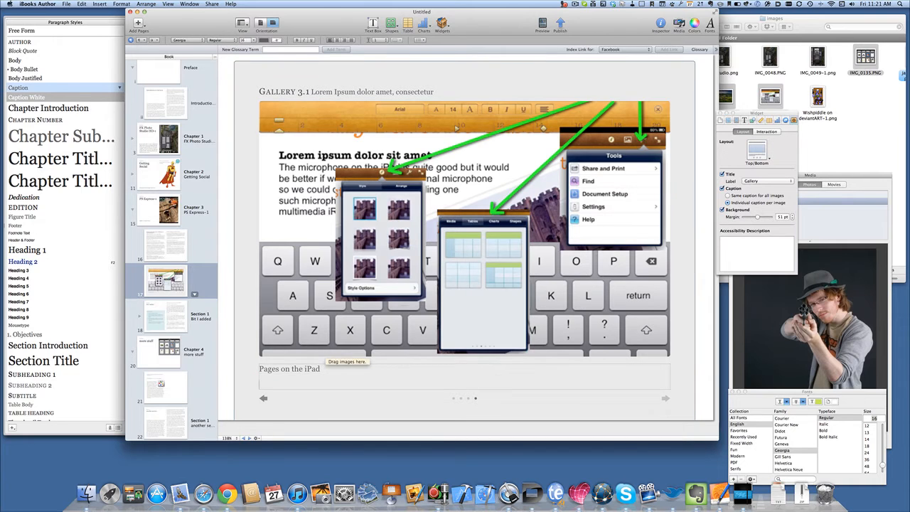
click(436, 388)
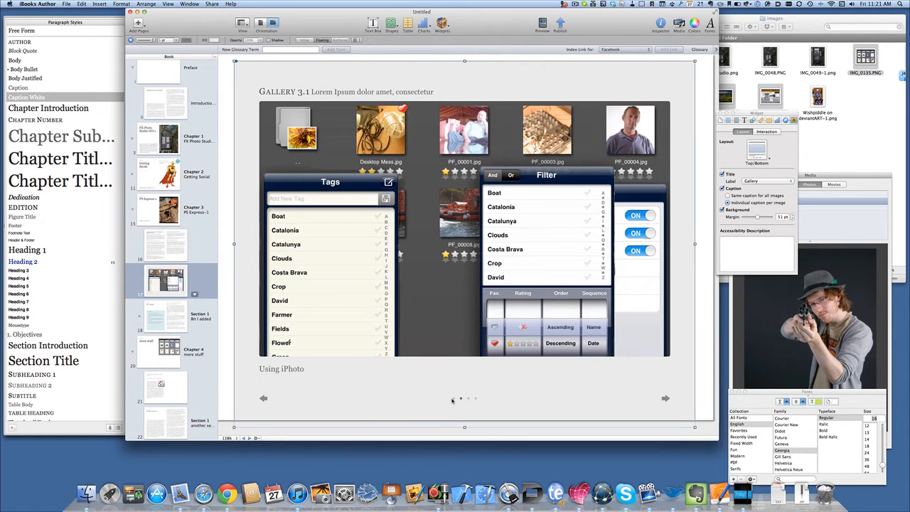
click(666, 397)
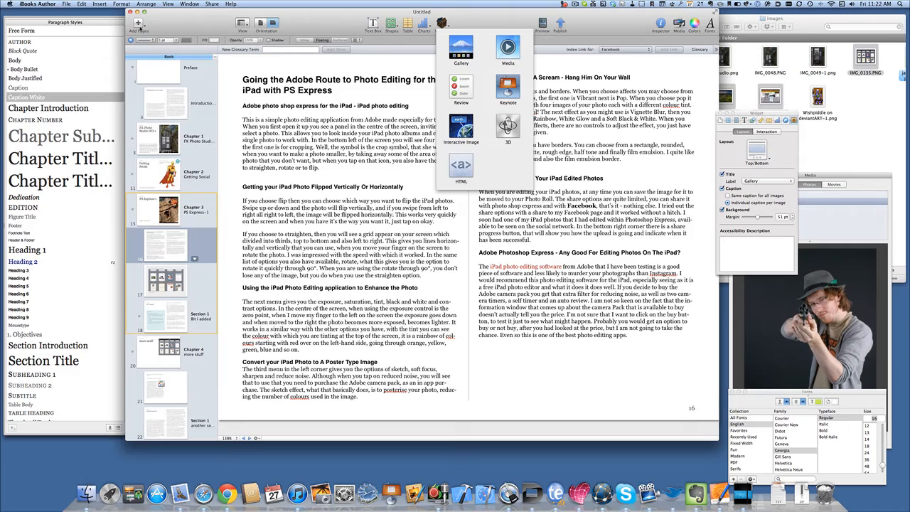
Add a new blank page 18 and select its Keynote presentation widget
click(140, 31)
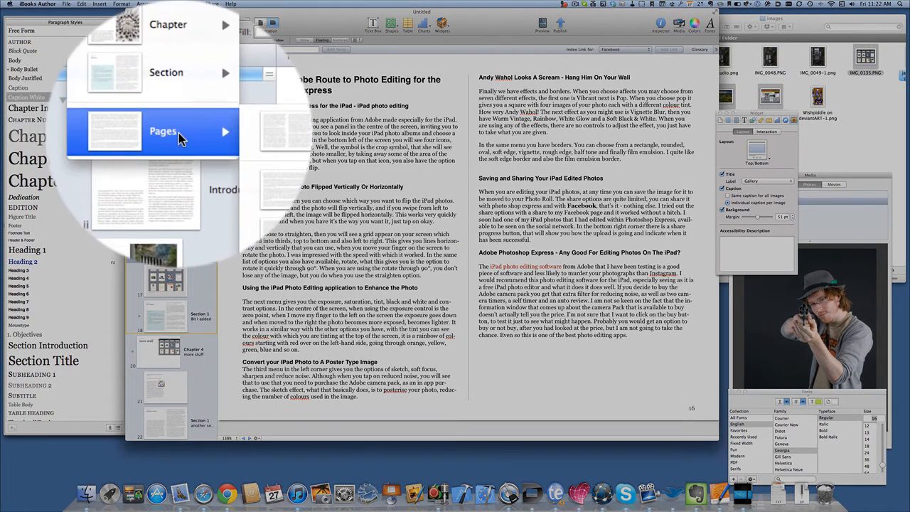
click(164, 131)
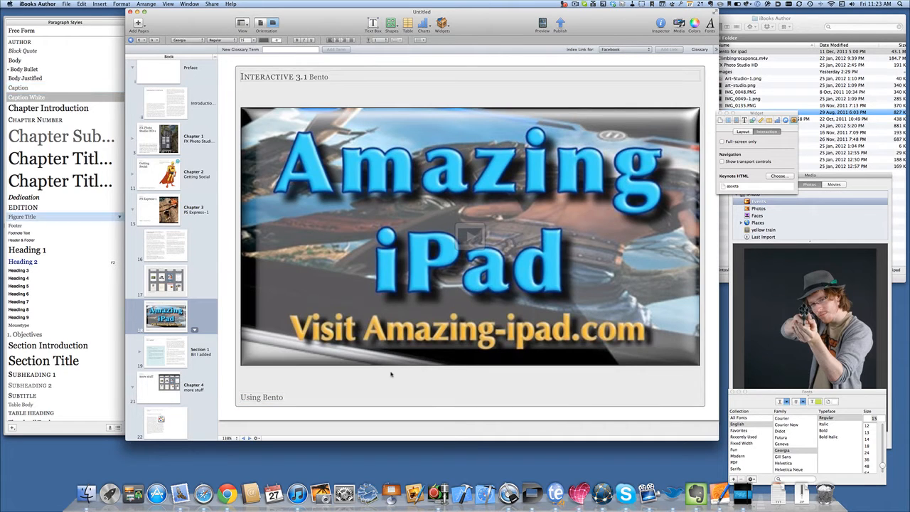
click(469, 239)
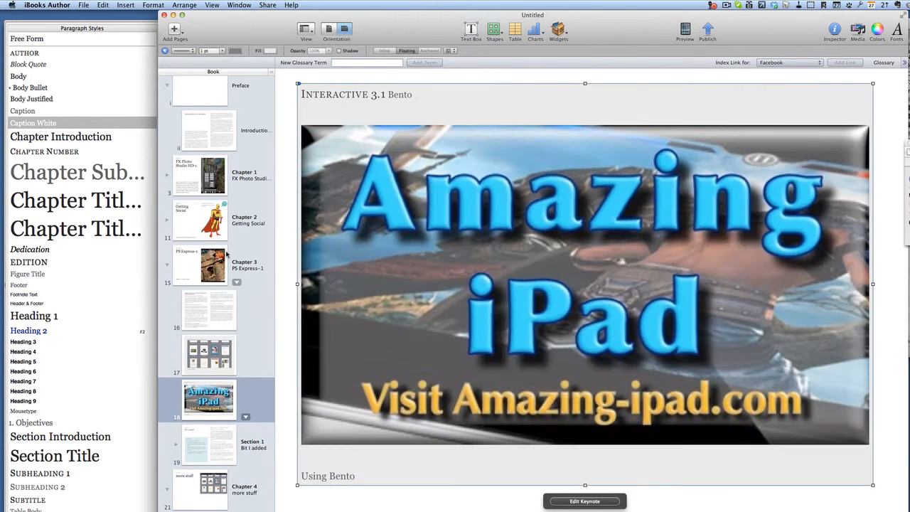
Add blank page 19 holding a review quiz widget, and select its placeholder title
click(175, 29)
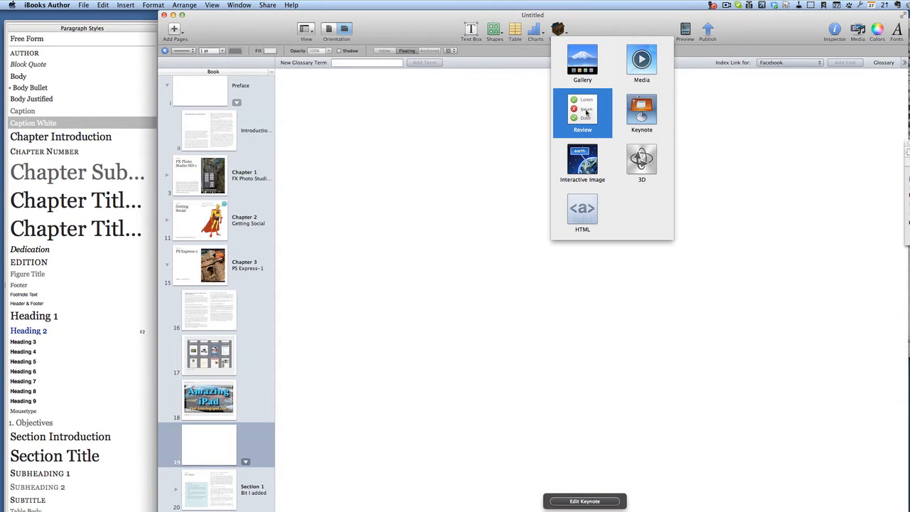
click(582, 112)
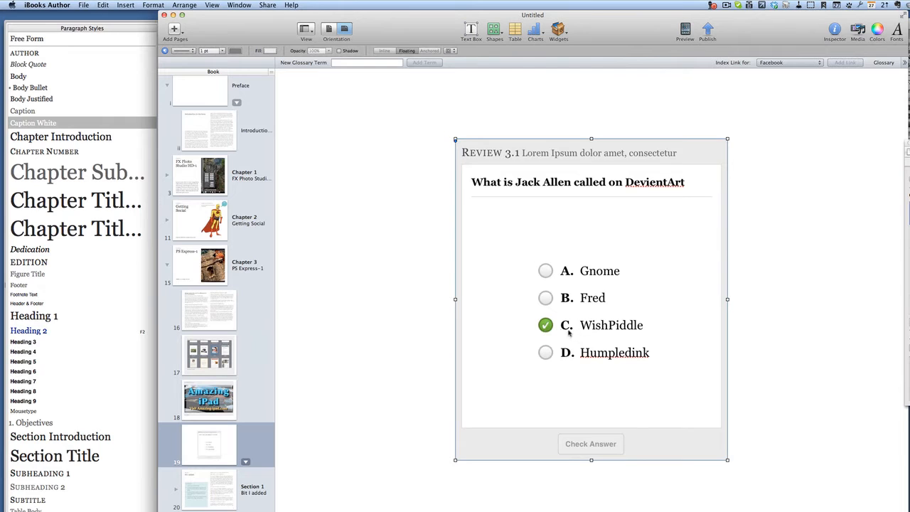
double_click(600, 152)
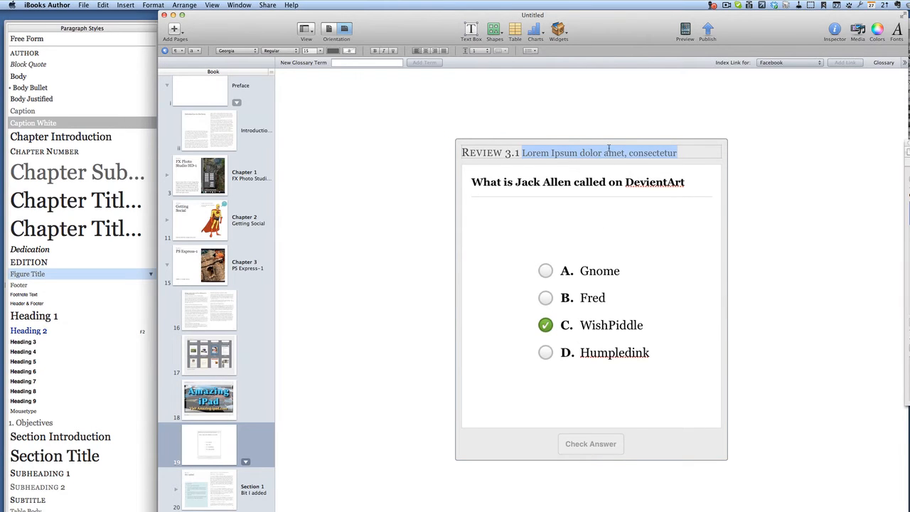
mouse_move(608, 152)
text(Review Question 1)
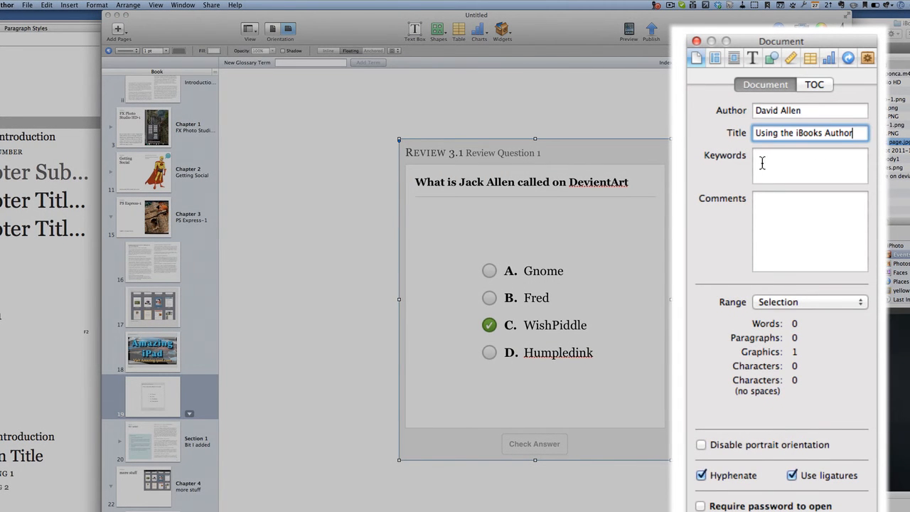
Add the keyword 'iBooks', disable hyphenation and ligatures, and show the table of contents settings
click(809, 165)
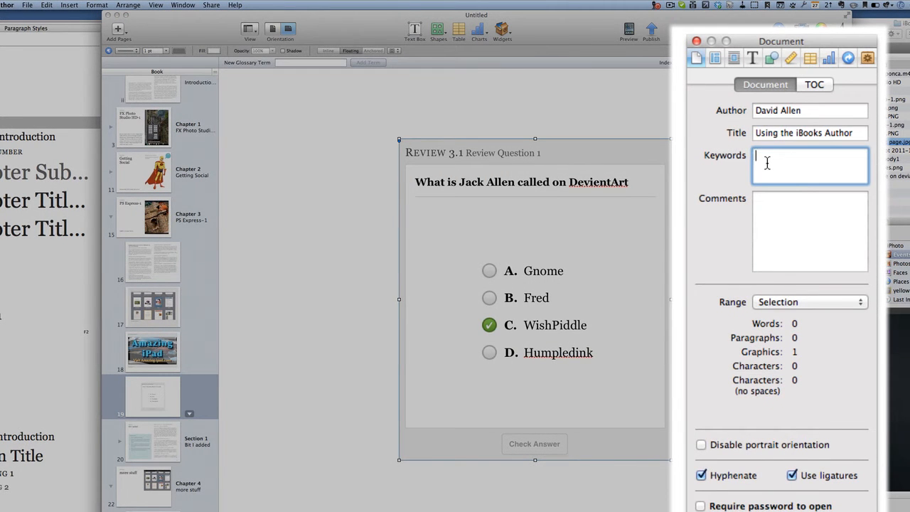
text(iBooks)
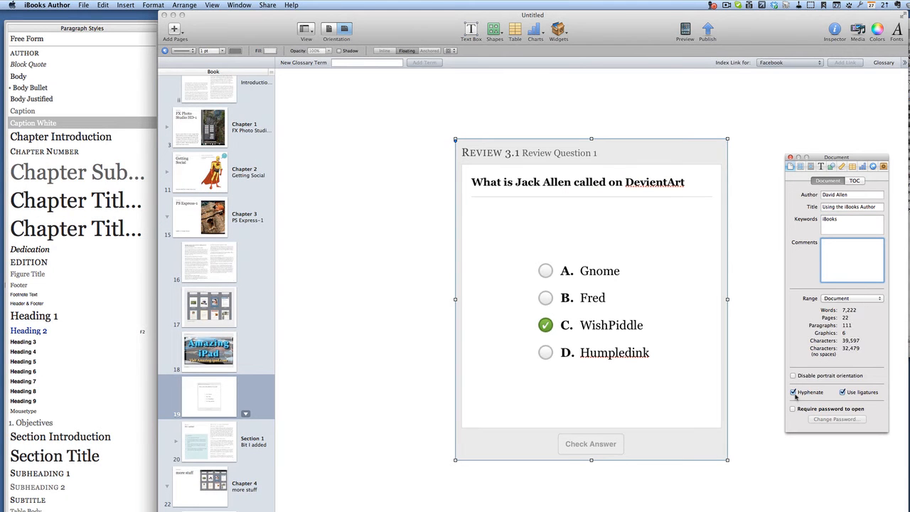
click(793, 392)
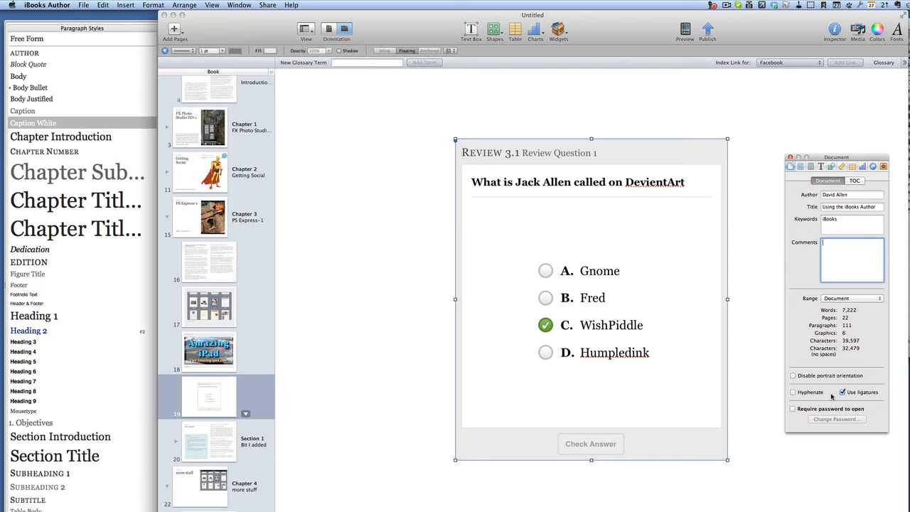
click(843, 392)
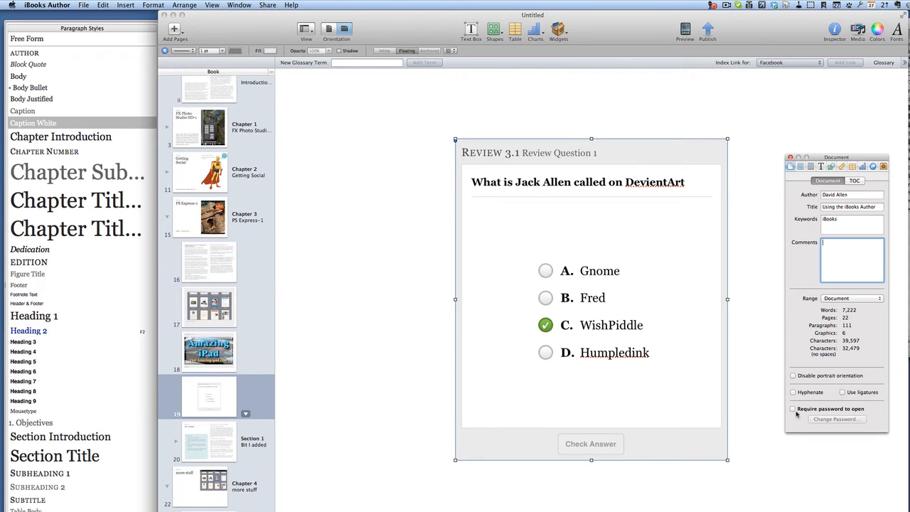
click(855, 180)
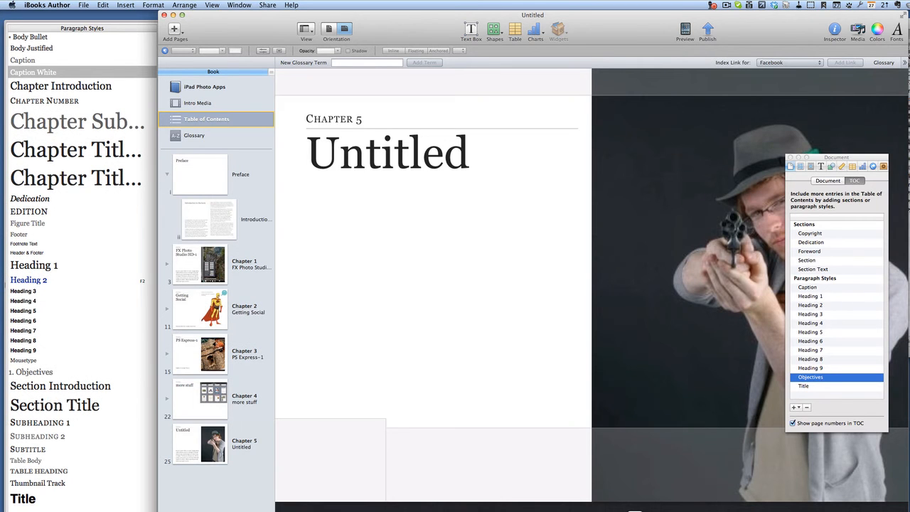